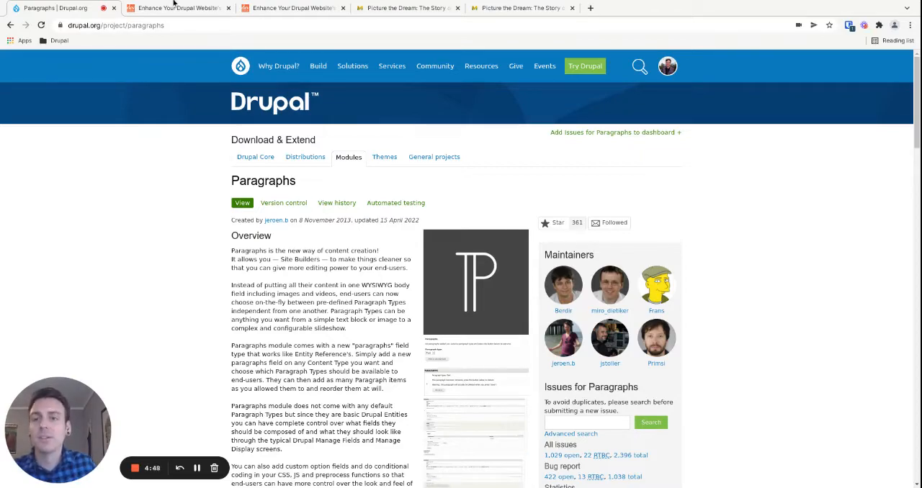
Switch to the 'Enhance Your Drupal Website' tab showing the Gin admin theme article.
{"action": "left_click", "coordinate": [177, 8]}
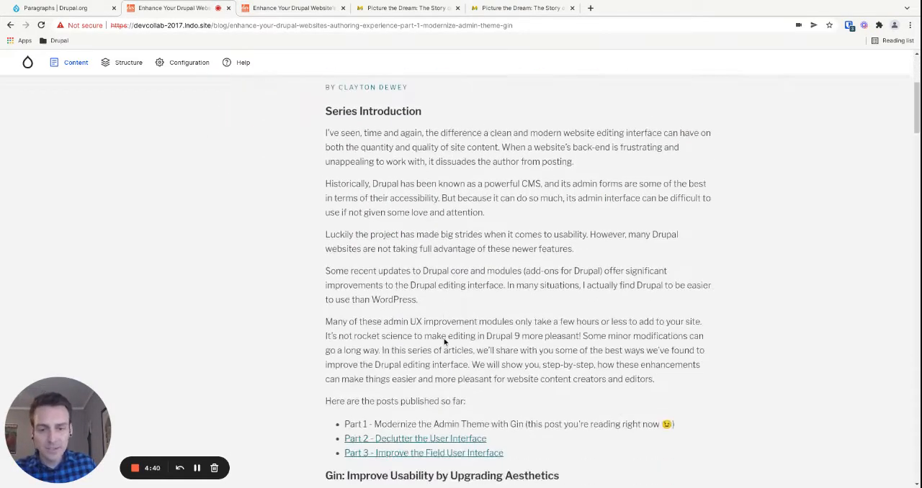
Scroll through the Gin article's series introduction and admin theme example.
{"action": "scroll", "scroll_direction": "down", "scroll_amount": 3}
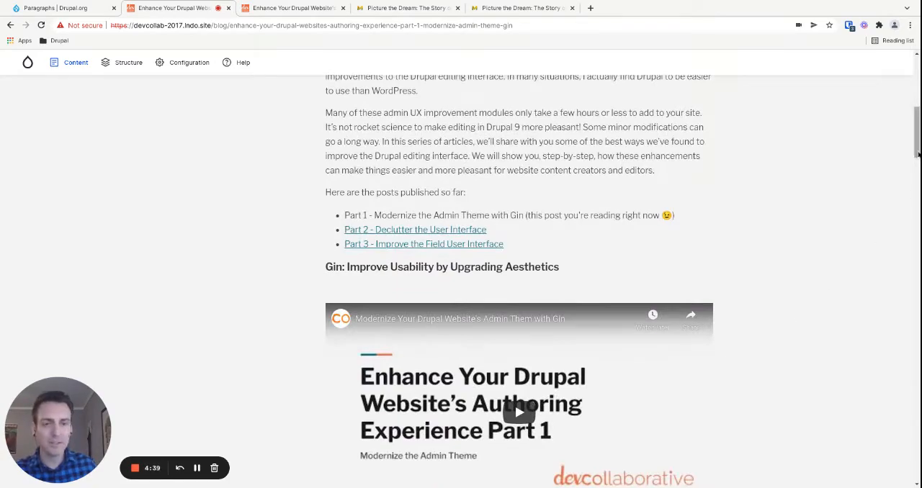
{"action": "scroll", "scroll_direction": "down", "scroll_amount": 3}
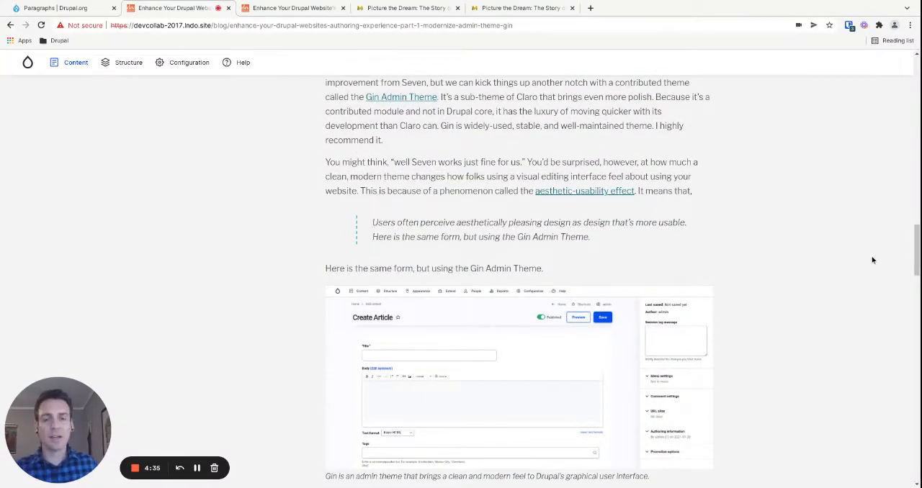
{"action": "scroll", "scroll_direction": "down", "scroll_amount": 3}
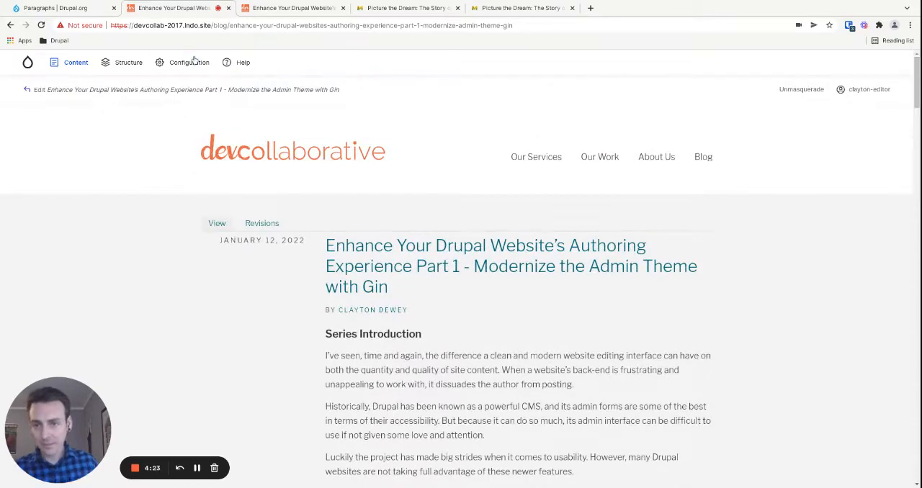
{"action": "mouse_move", "coordinate": [244, 185]}
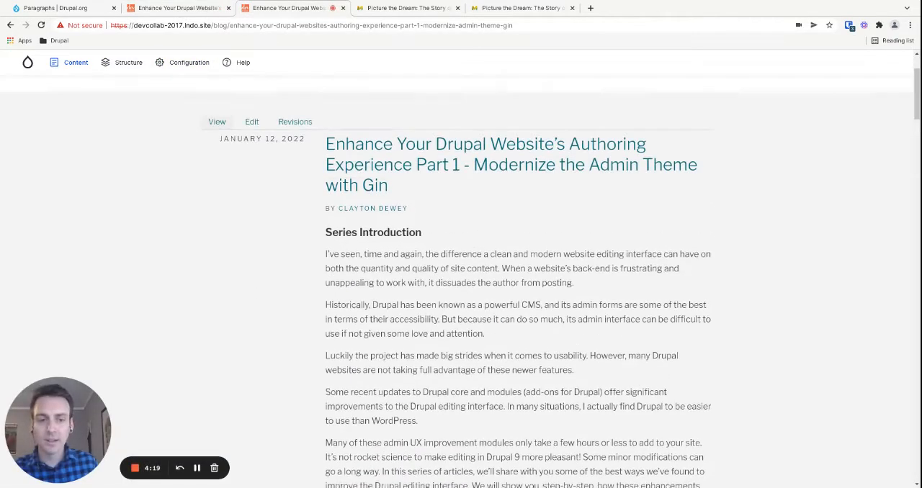
Open the Gin article's edit form from the Edit tab above its title.
{"action": "left_click", "coordinate": [252, 121]}
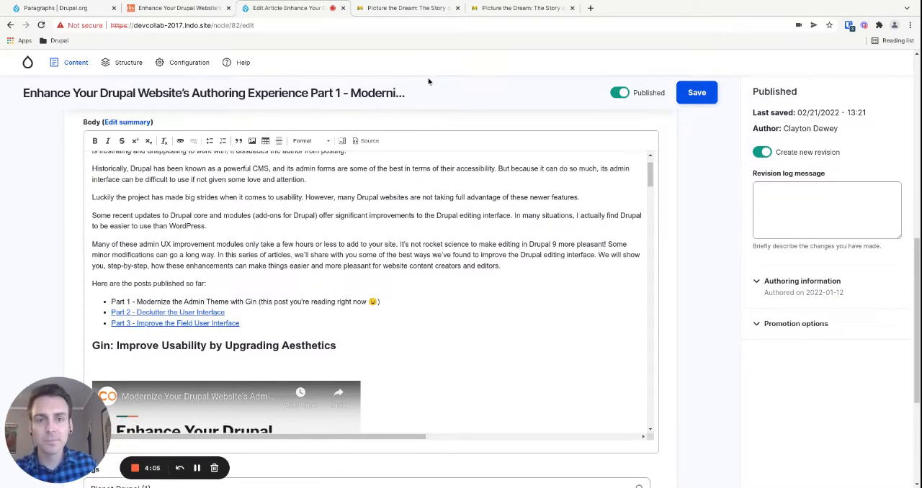
{"action": "mouse_move", "coordinate": [388, 44]}
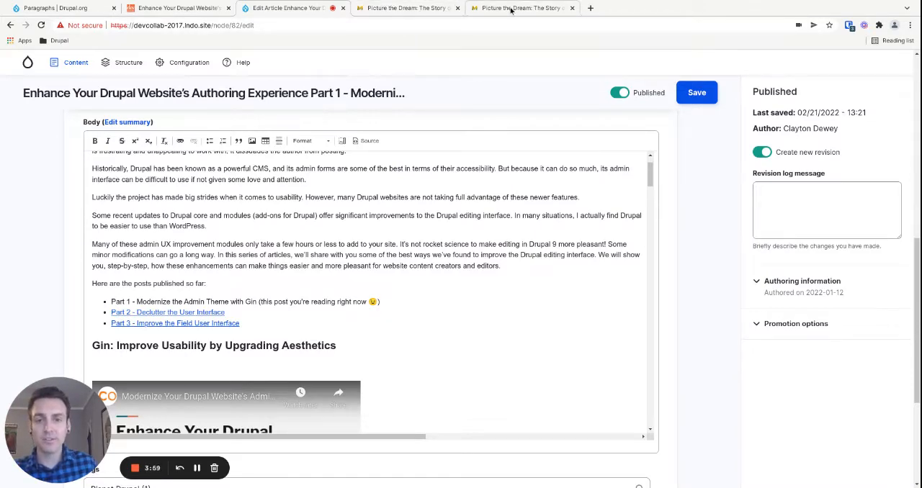
Switch to the Picture the Dream exhibition page and scroll to the Boston Globe quote.
{"action": "left_click", "coordinate": [522, 8]}
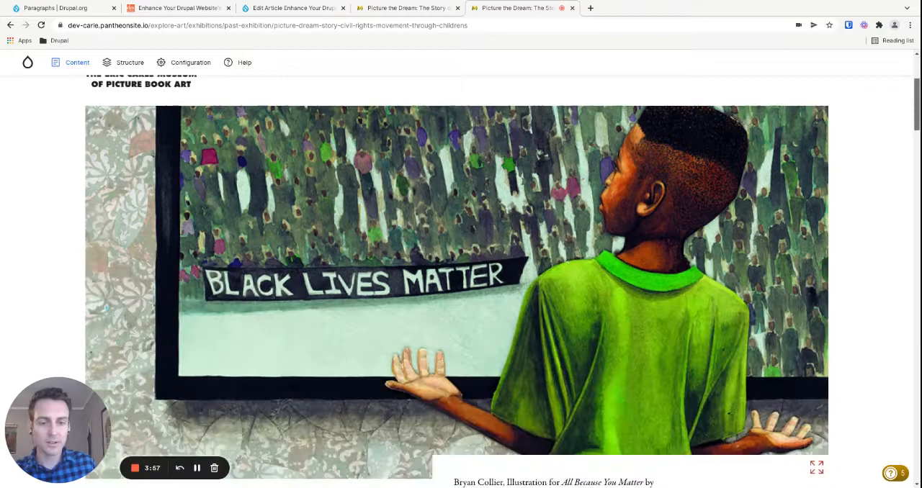
{"action": "scroll", "scroll_direction": "down", "scroll_amount": 3}
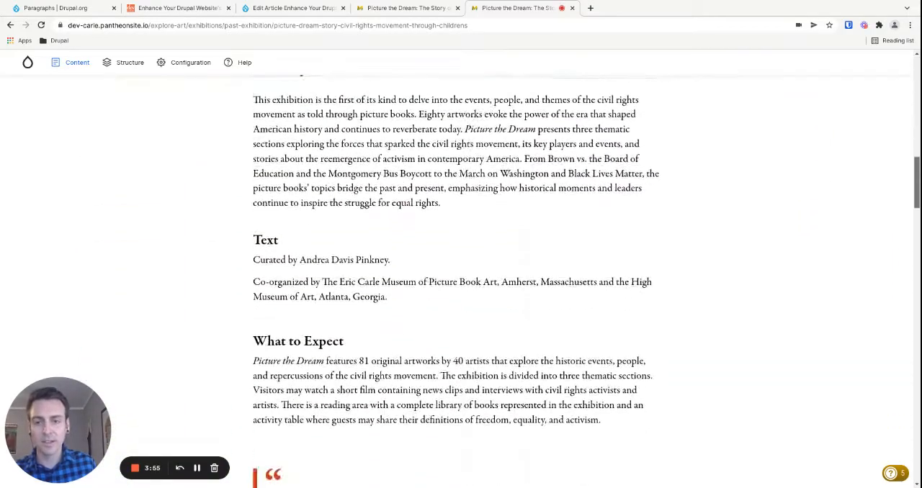
{"action": "scroll", "scroll_direction": "down", "scroll_amount": 3}
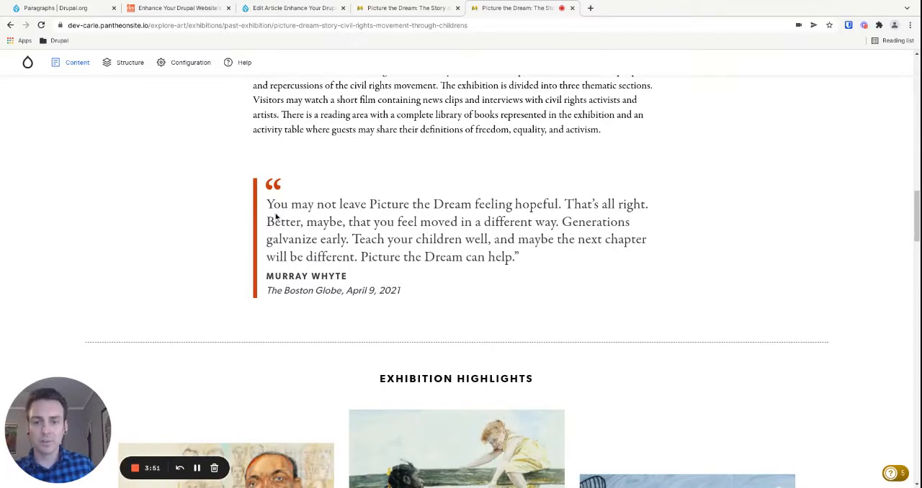
{"action": "left_click_drag", "start_coordinate": [266, 204], "coordinate": [515, 257]}
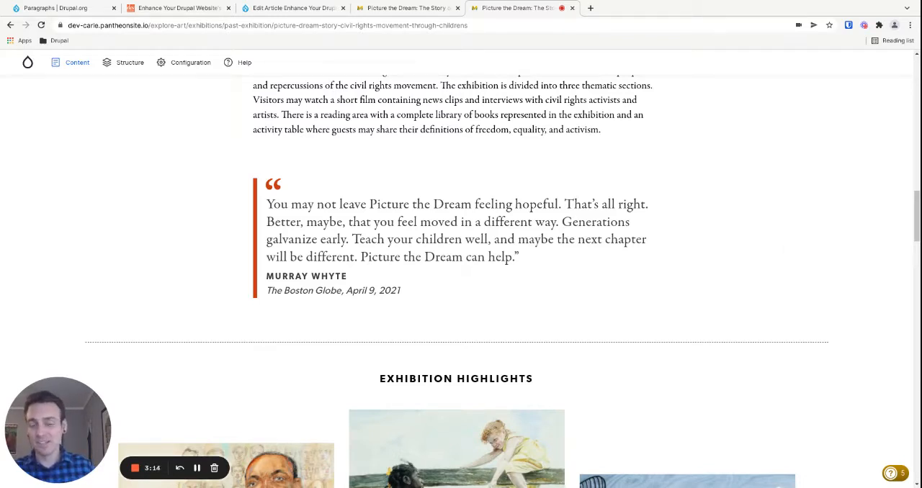
Scroll to the exhibition highlights and advance the carousel one slide.
{"action": "scroll", "scroll_direction": "down", "scroll_amount": 3}
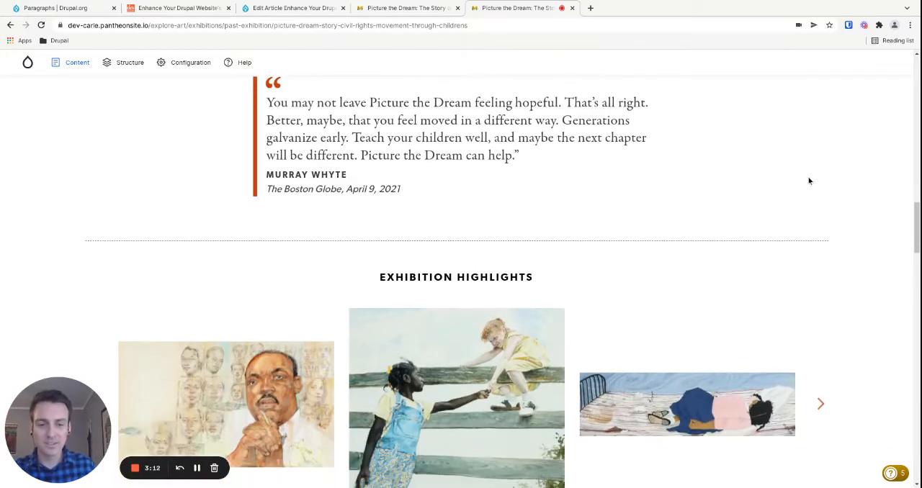
{"action": "scroll", "scroll_direction": "down", "scroll_amount": 3}
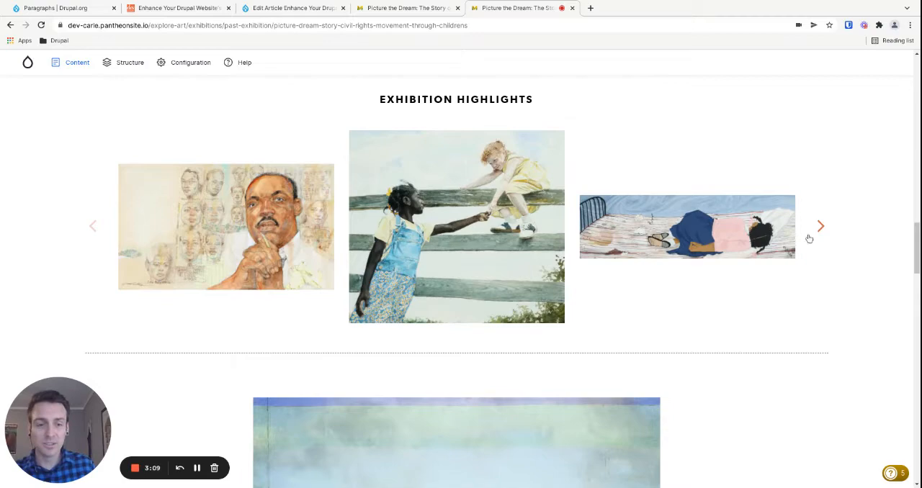
{"action": "left_click", "coordinate": [820, 226]}
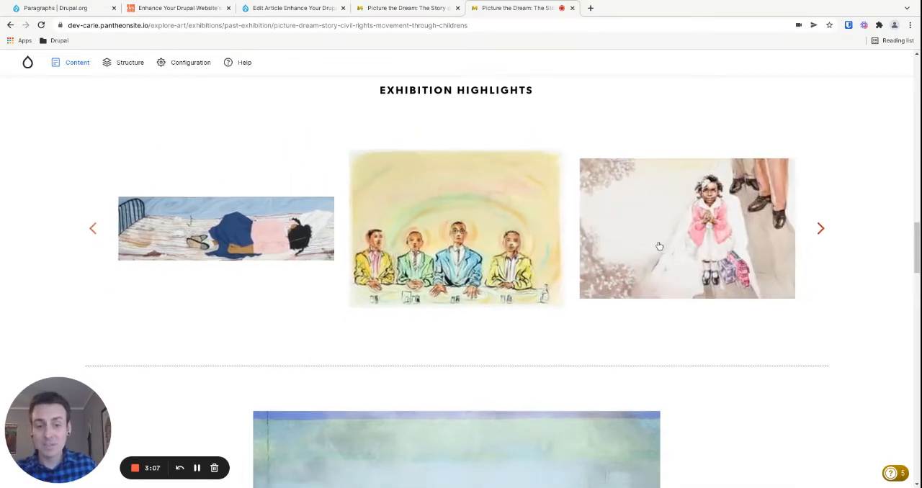
Scroll the exhibition page and open the Picture the Dream edit form.
{"action": "scroll", "scroll_direction": "down", "scroll_amount": 3}
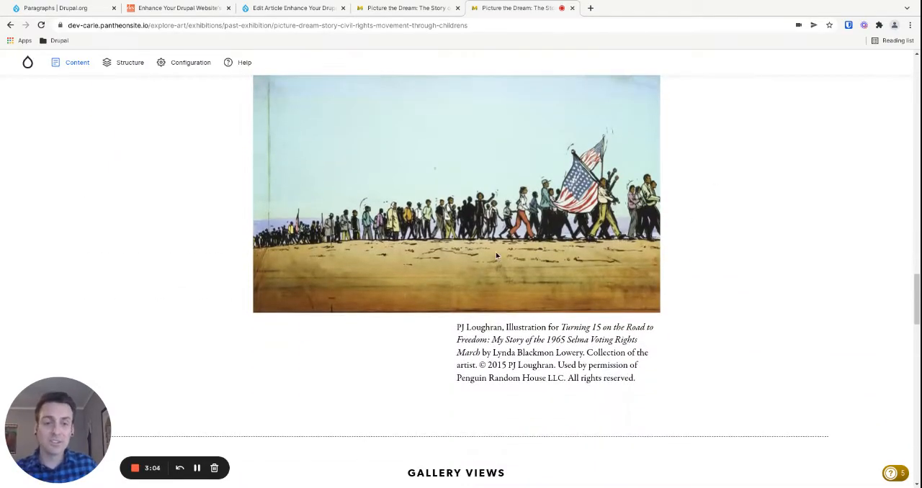
{"action": "scroll", "scroll_direction": "down", "scroll_amount": 3}
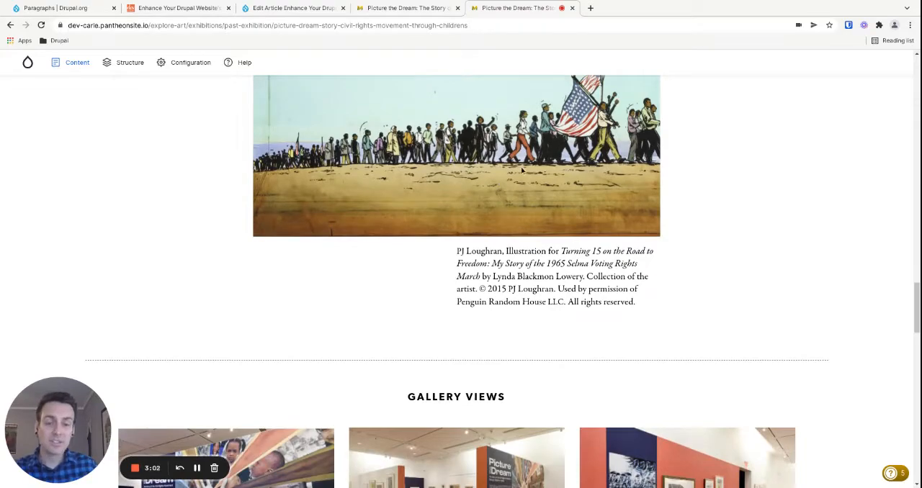
{"action": "scroll", "scroll_direction": "down", "scroll_amount": 3}
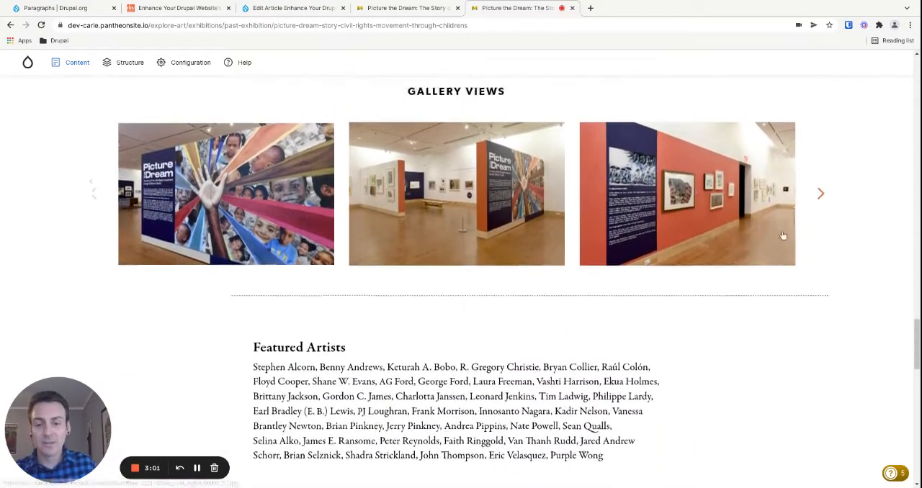
{"action": "scroll", "scroll_direction": "down", "scroll_amount": 3}
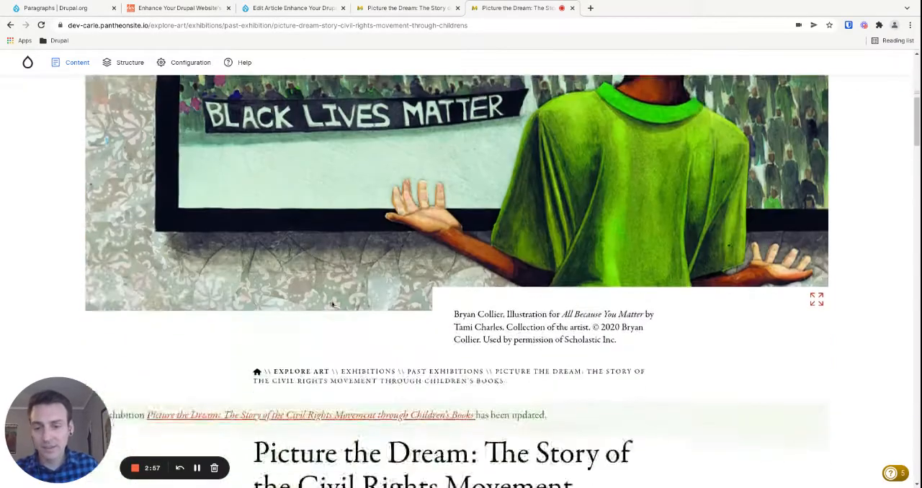
{"action": "scroll", "scroll_direction": "down", "scroll_amount": 3}
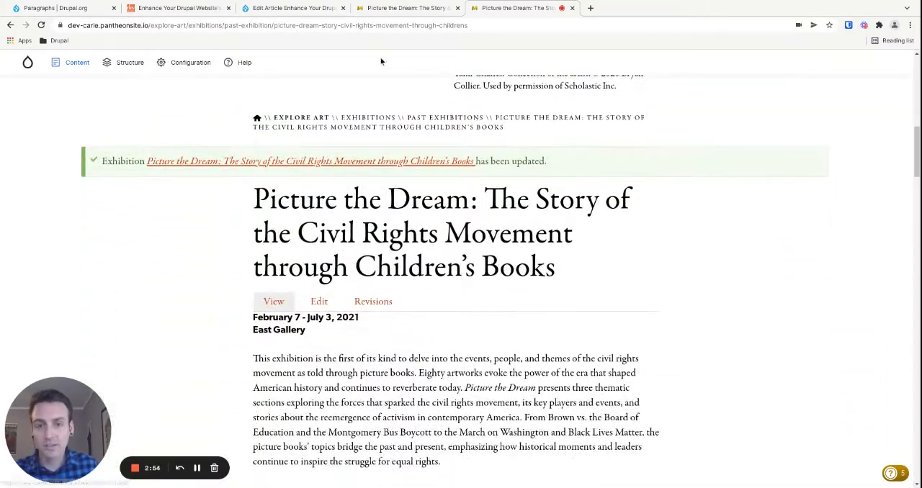
{"action": "left_click", "coordinate": [319, 302]}
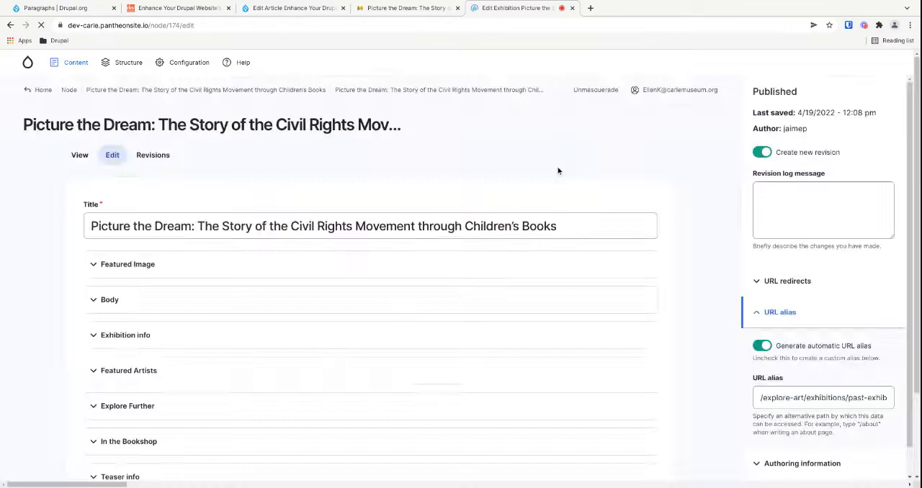
Expand the Body section and scroll down to the Add paragraph buttons.
{"action": "left_click", "coordinate": [109, 299]}
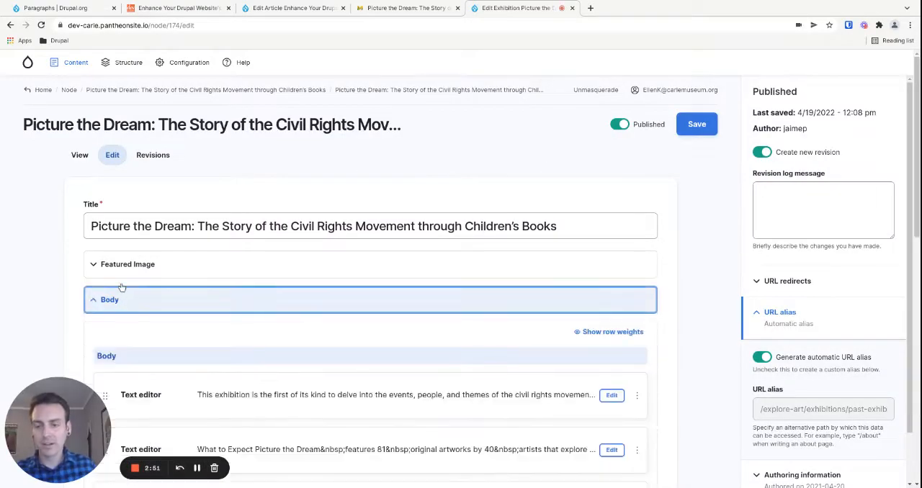
{"action": "scroll", "scroll_direction": "down", "scroll_amount": 3}
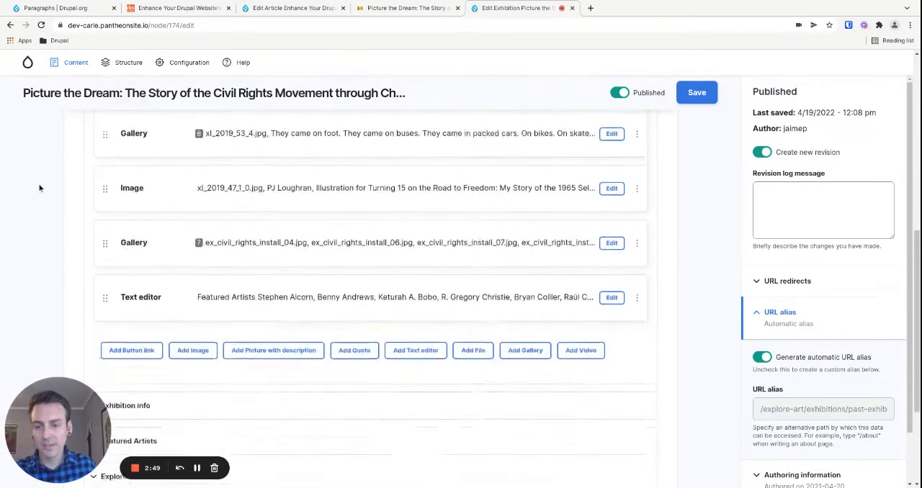
{"action": "scroll", "scroll_direction": "down", "scroll_amount": 3}
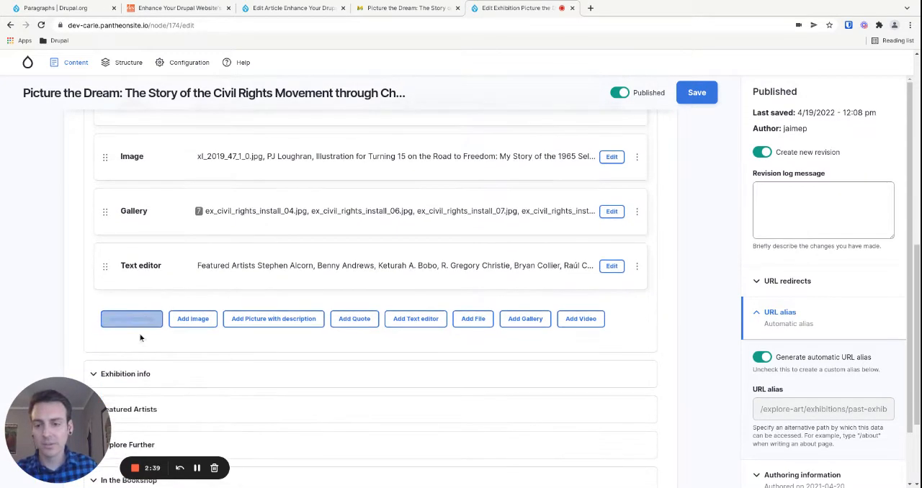
Add a primary Button link paragraph linking to Inside-Outside Dinosaurs: Creating a Book with Roxie Munro.
{"action": "left_click", "coordinate": [131, 319]}
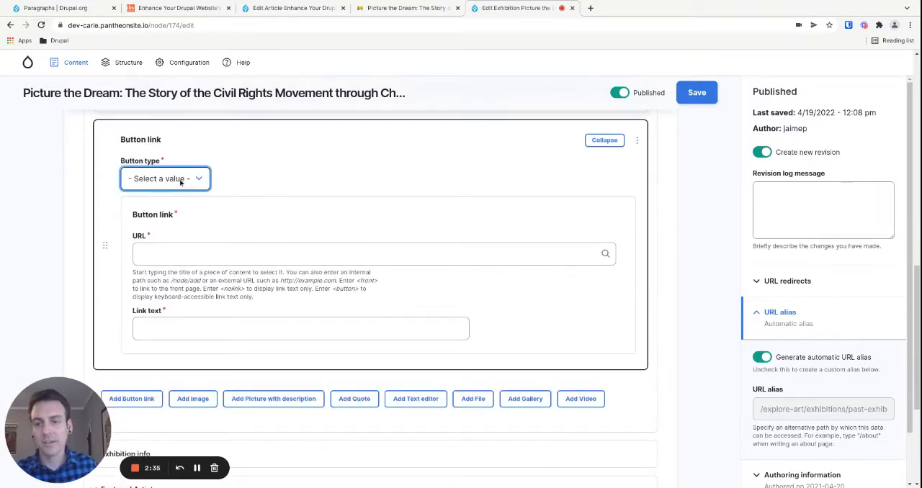
{"action": "left_click", "coordinate": [164, 179]}
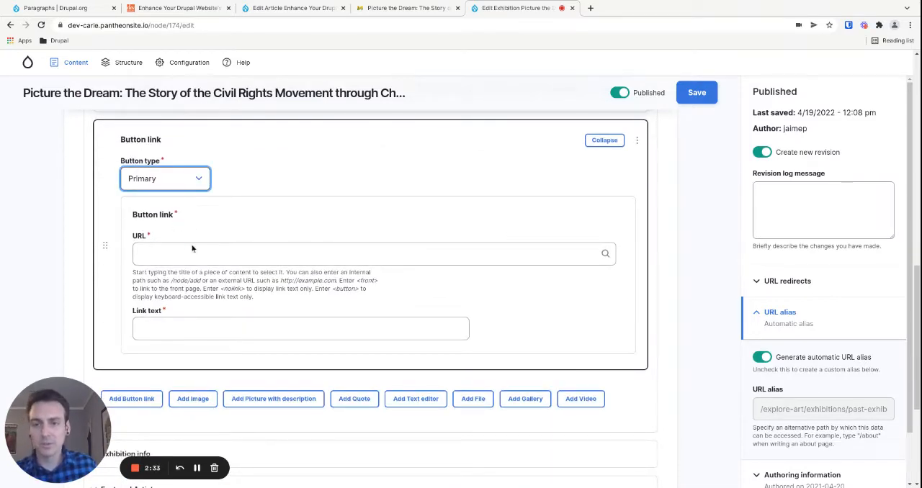
{"action": "left_click", "coordinate": [360, 254]}
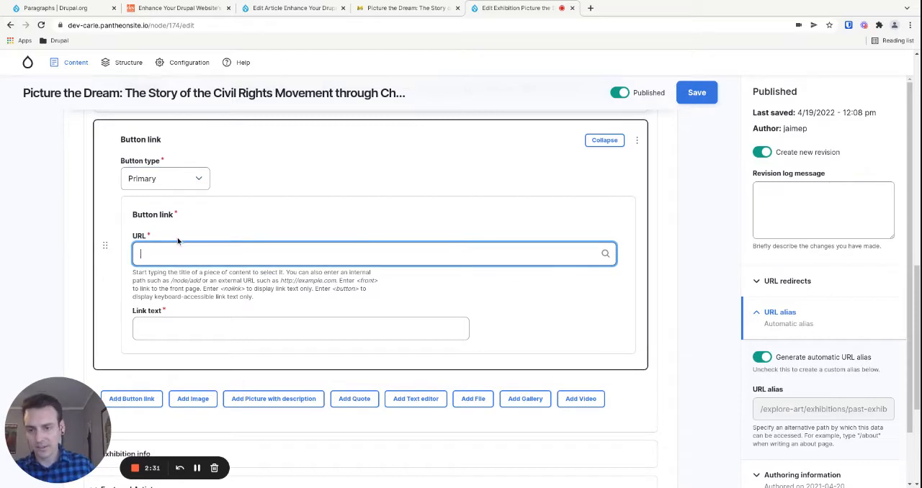
{"action": "type", "text": "S"}
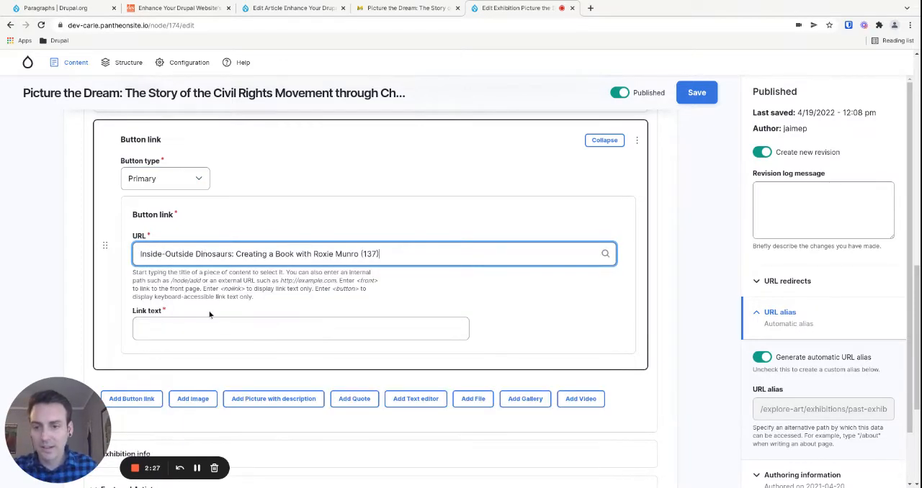
Set the button's link text to 'Check out this other exhibition'.
{"action": "left_click", "coordinate": [301, 328]}
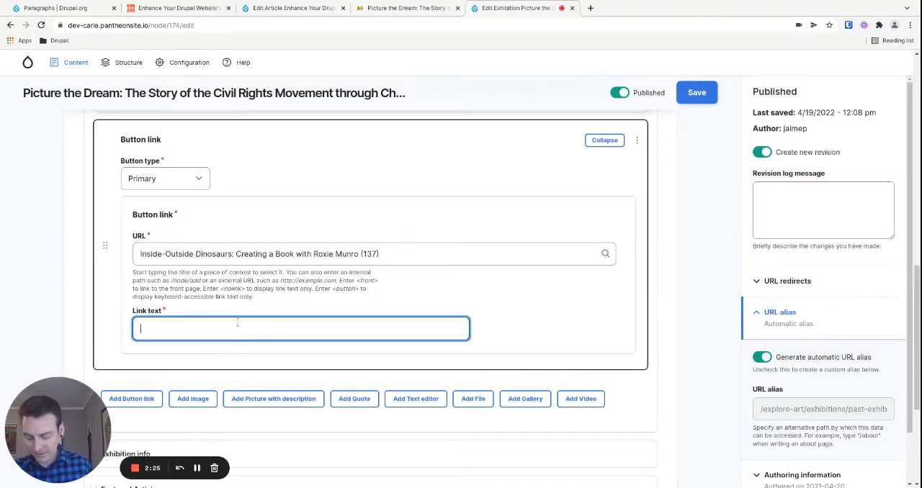
{"action": "type", "text": "Check out"}
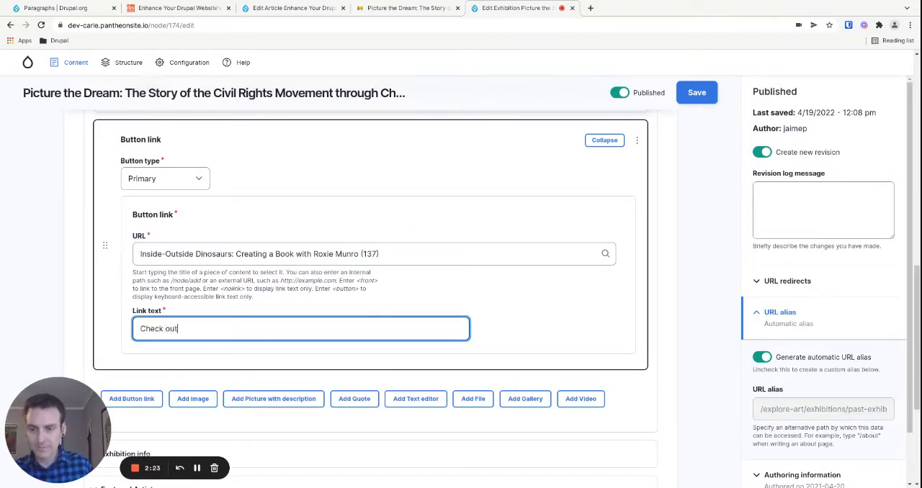
{"action": "type", "text": "this other exhib"}
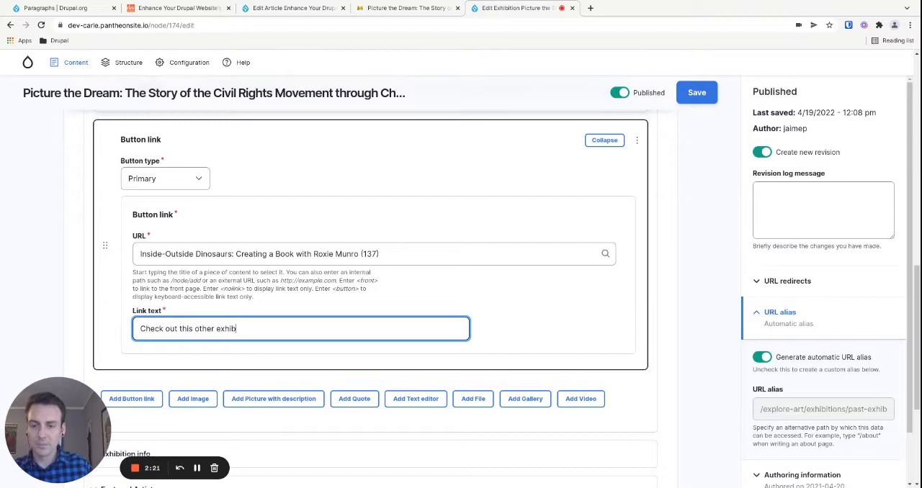
{"action": "type", "text": "ition"}
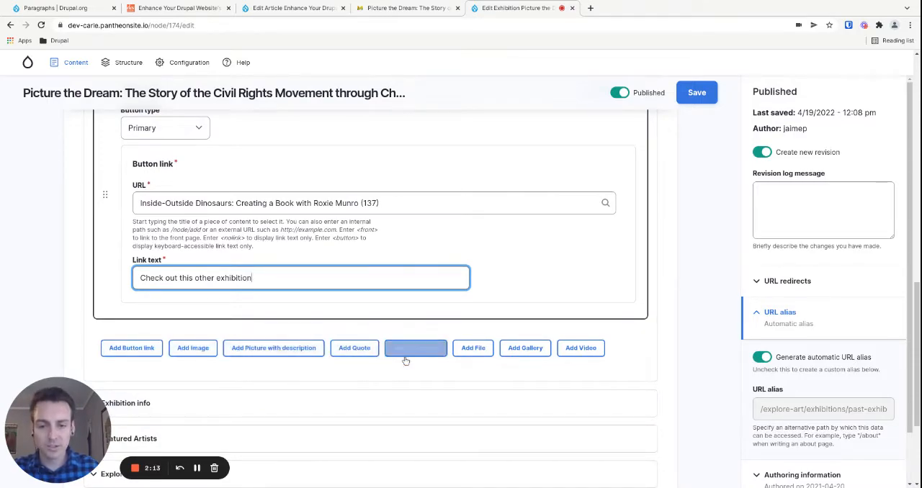
Open the Murray Whyte Quote paragraph for editing and scroll through its fields.
{"action": "scroll", "scroll_direction": "down", "scroll_amount": 3}
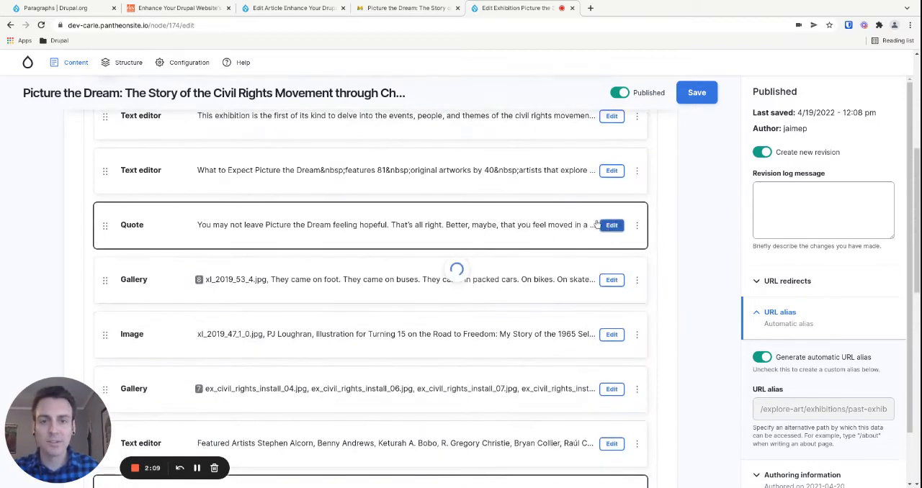
{"action": "left_click", "coordinate": [612, 225]}
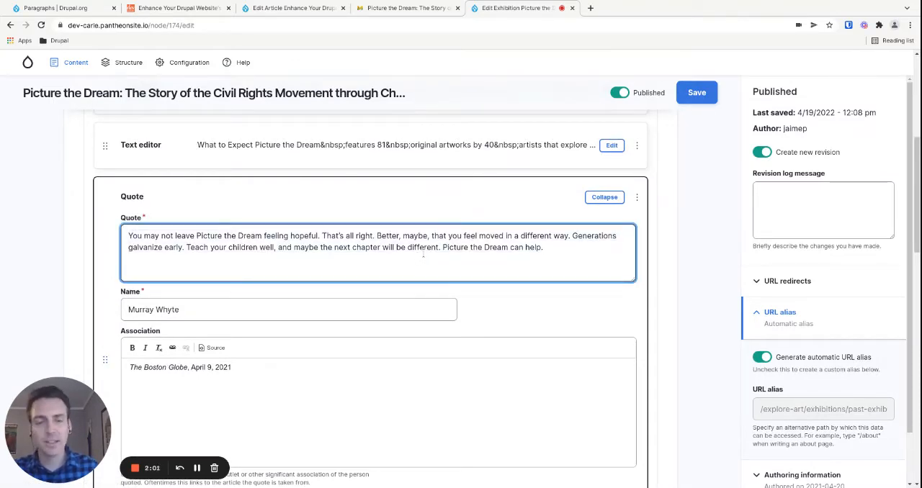
{"action": "scroll", "scroll_direction": "down", "scroll_amount": 3}
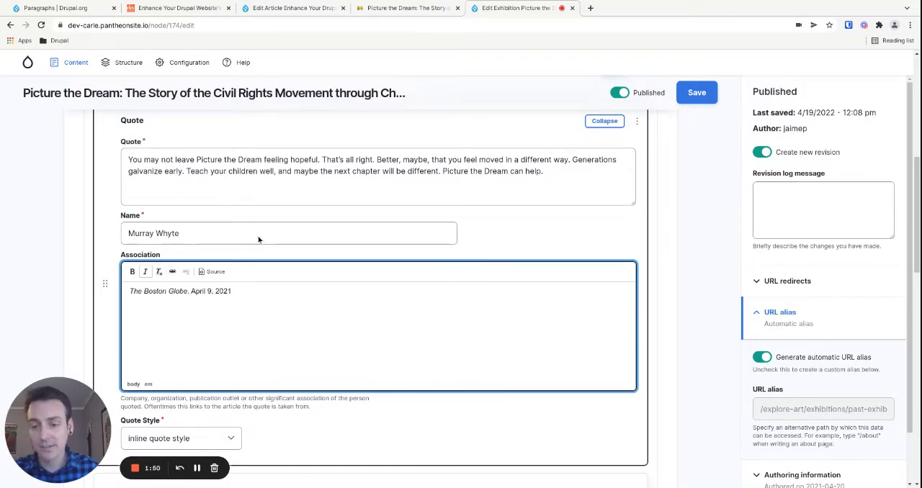
{"action": "scroll", "scroll_direction": "down", "scroll_amount": 3}
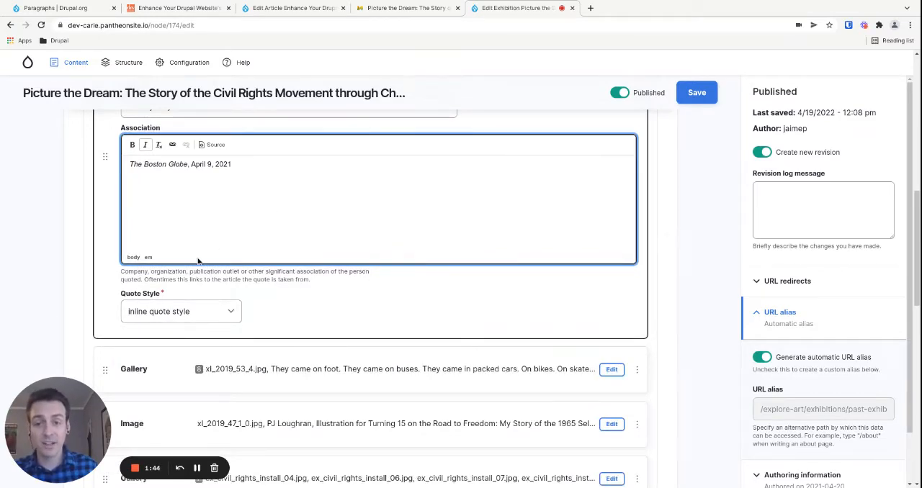
Switch the Quote to large quotation mark style, then review and collapse the Exhibition Highlights gallery.
{"action": "left_click", "coordinate": [180, 311]}
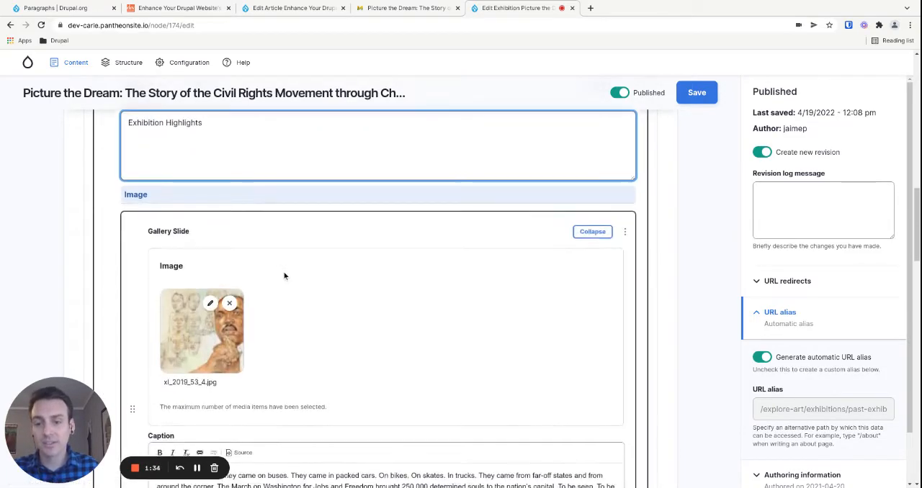
{"action": "scroll", "scroll_direction": "down", "scroll_amount": 3}
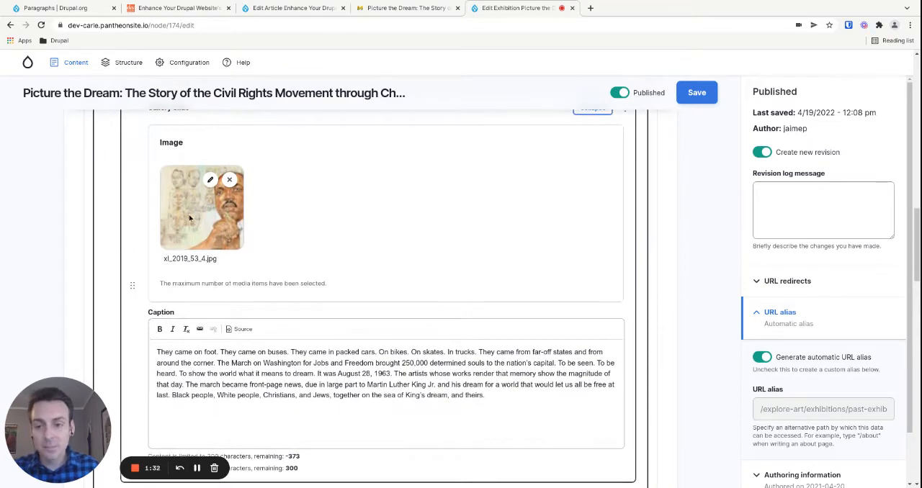
{"action": "left_click", "coordinate": [386, 400]}
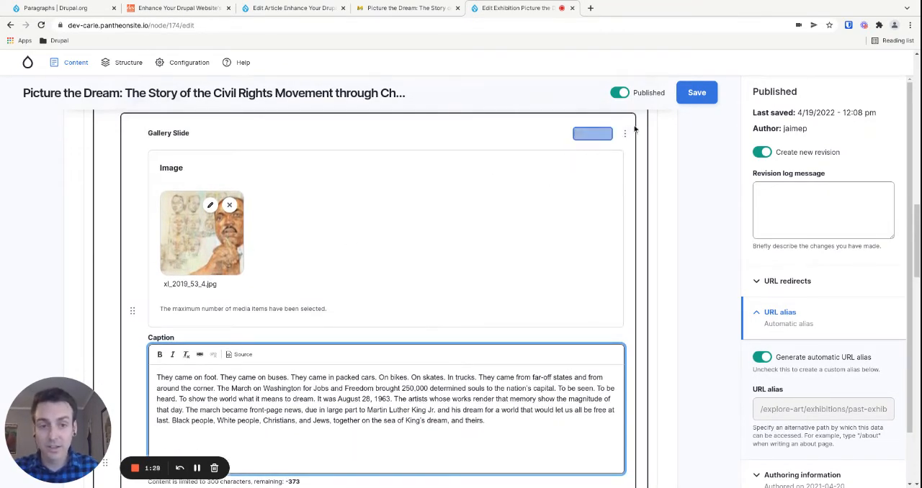
{"action": "left_click", "coordinate": [592, 134]}
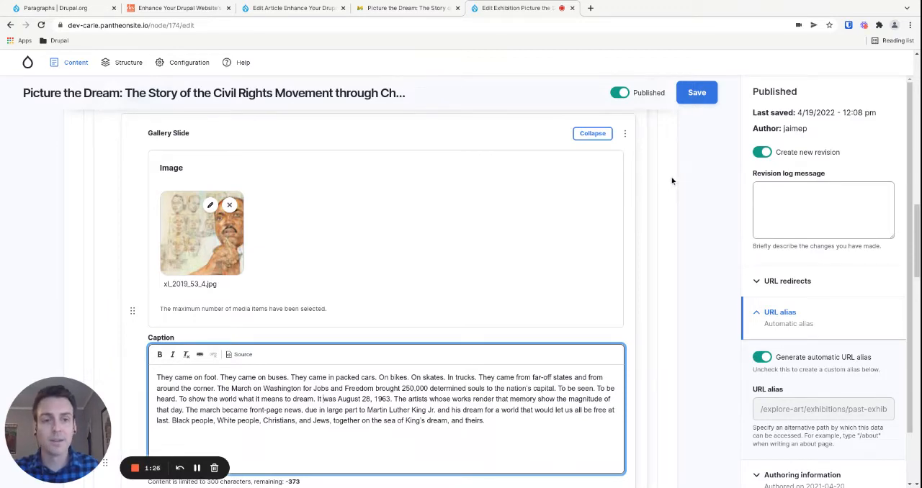
{"action": "scroll", "scroll_direction": "down", "scroll_amount": 3}
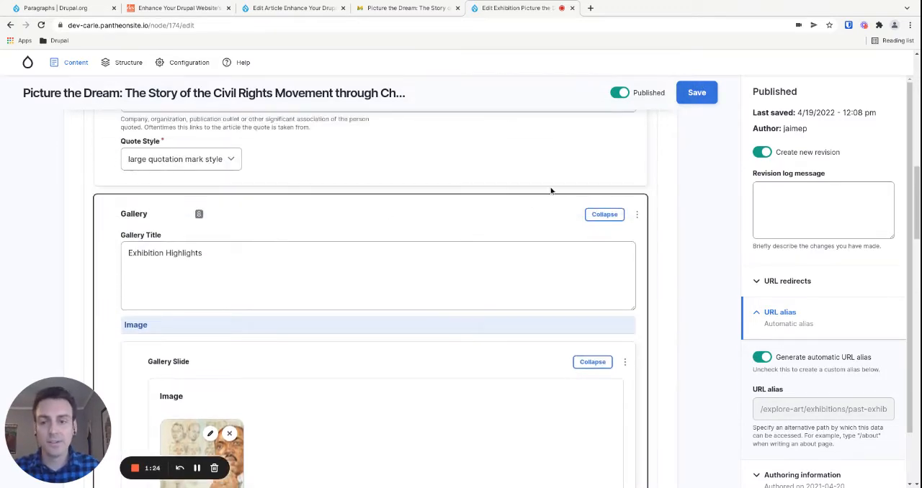
{"action": "left_click", "coordinate": [604, 214]}
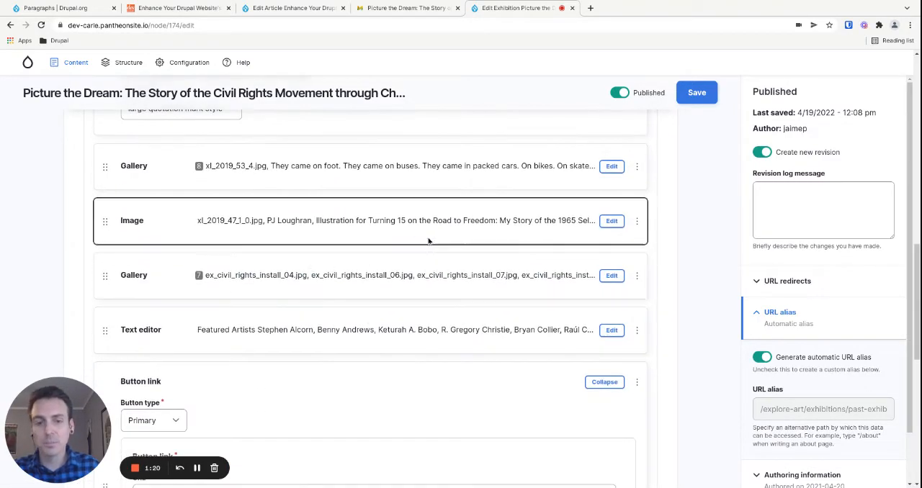
Collapse the Button link paragraph and move it below the Exhibition Highlights gallery.
{"action": "left_click", "coordinate": [604, 382]}
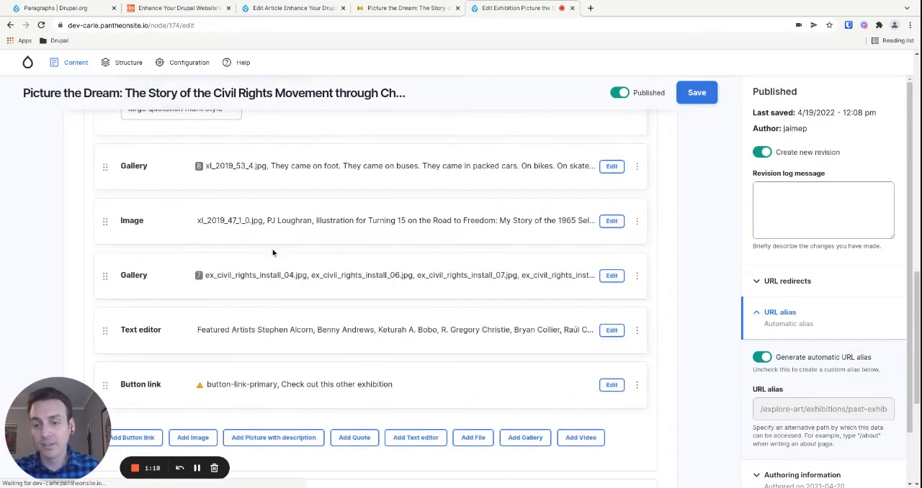
{"action": "scroll", "scroll_direction": "down", "scroll_amount": 3}
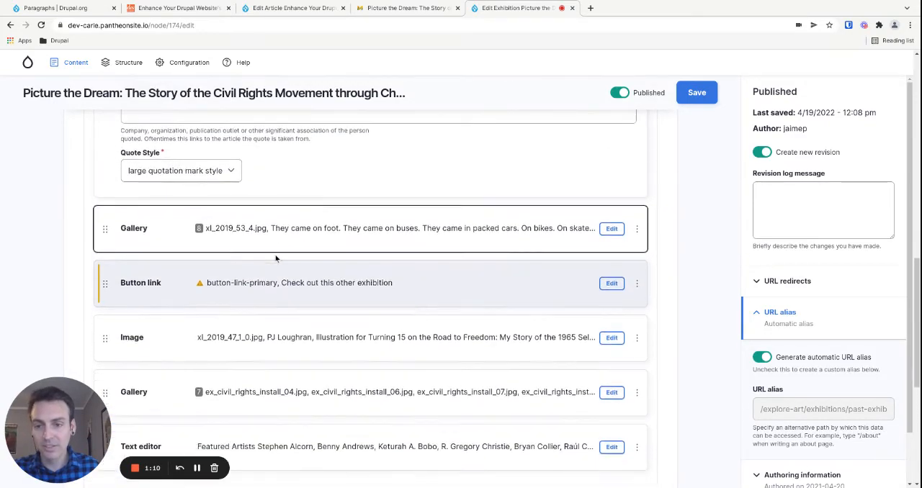
{"action": "scroll", "scroll_direction": "down", "scroll_amount": 3}
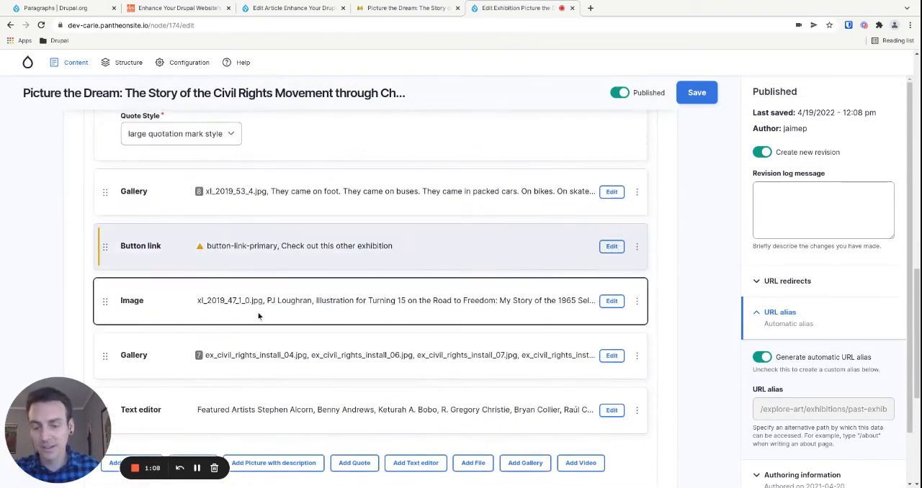
{"action": "scroll", "scroll_direction": "down", "scroll_amount": 3}
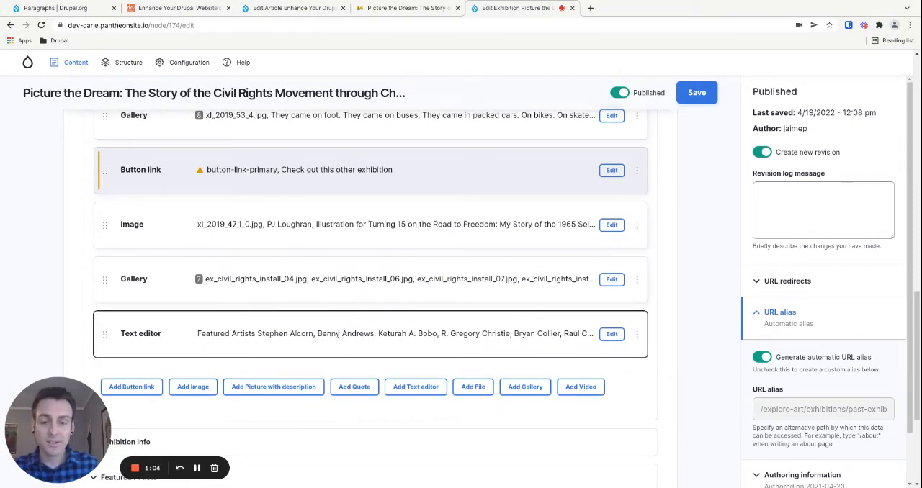
{"action": "scroll", "scroll_direction": "down", "scroll_amount": 3}
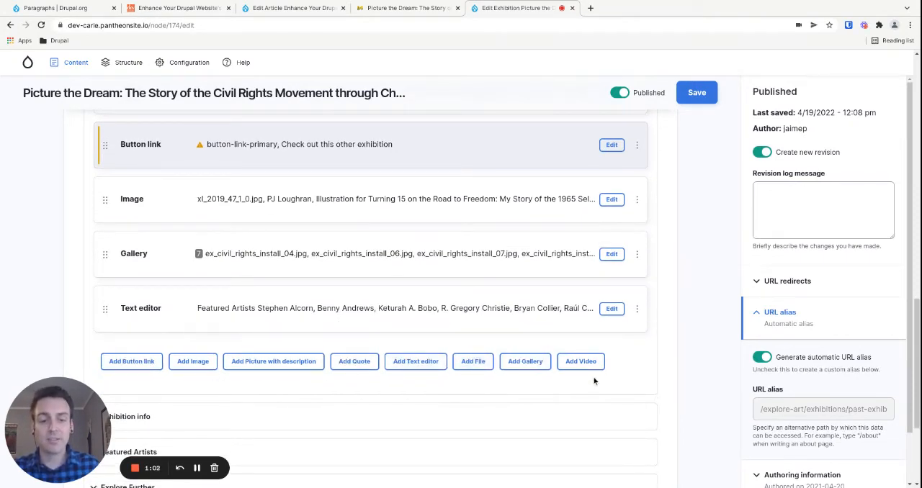
{"action": "mouse_move", "coordinate": [323, 404]}
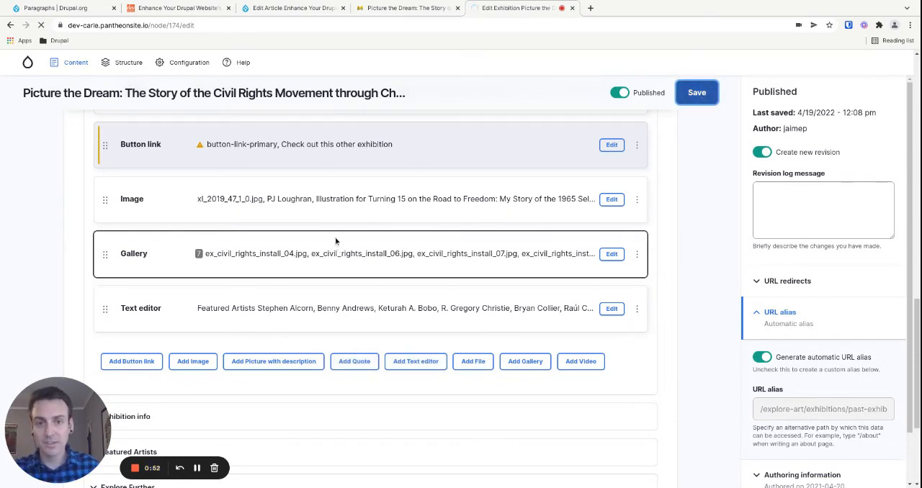
Save the exhibition and scroll the live page to the 'Check out this other exhibition' button.
{"action": "left_click", "coordinate": [696, 92]}
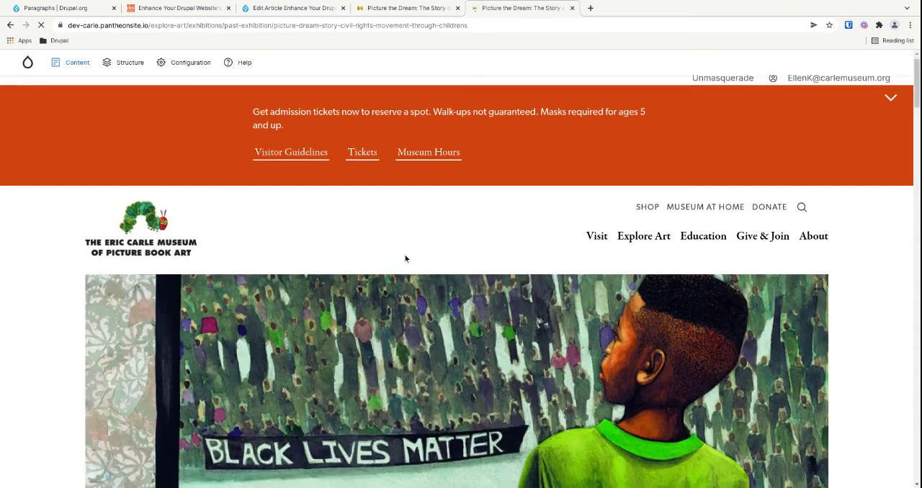
{"action": "scroll", "scroll_direction": "down", "scroll_amount": 3}
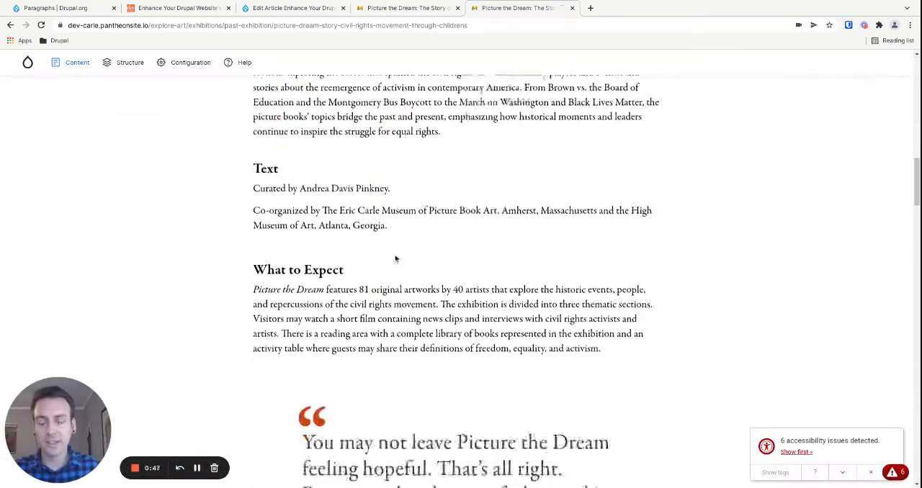
{"action": "scroll", "scroll_direction": "down", "scroll_amount": 3}
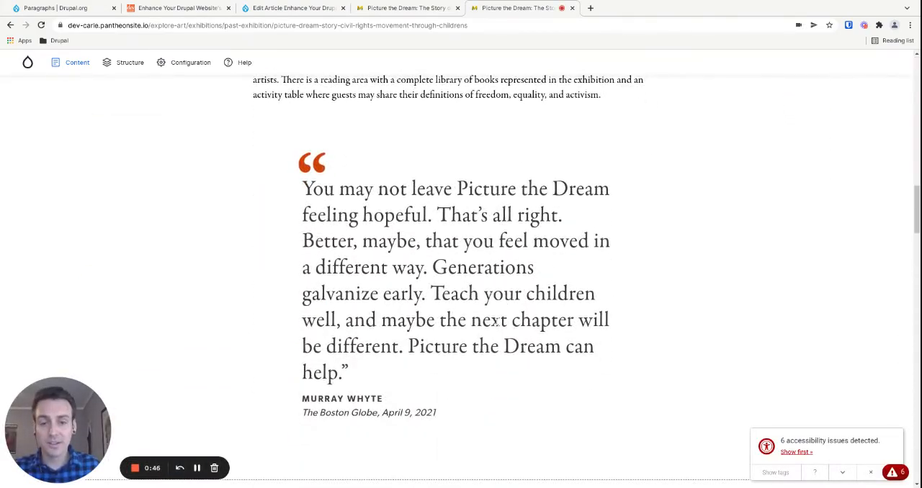
{"action": "scroll", "scroll_direction": "down", "scroll_amount": 3}
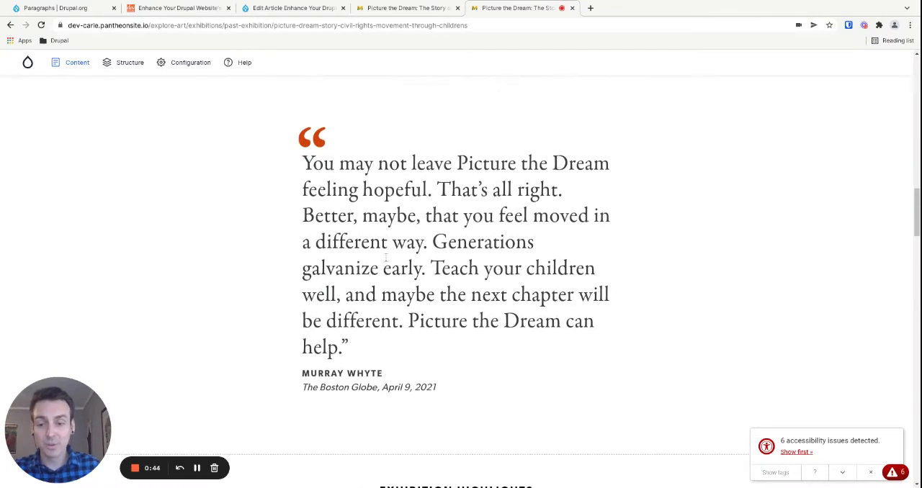
{"action": "scroll", "scroll_direction": "down", "scroll_amount": 3}
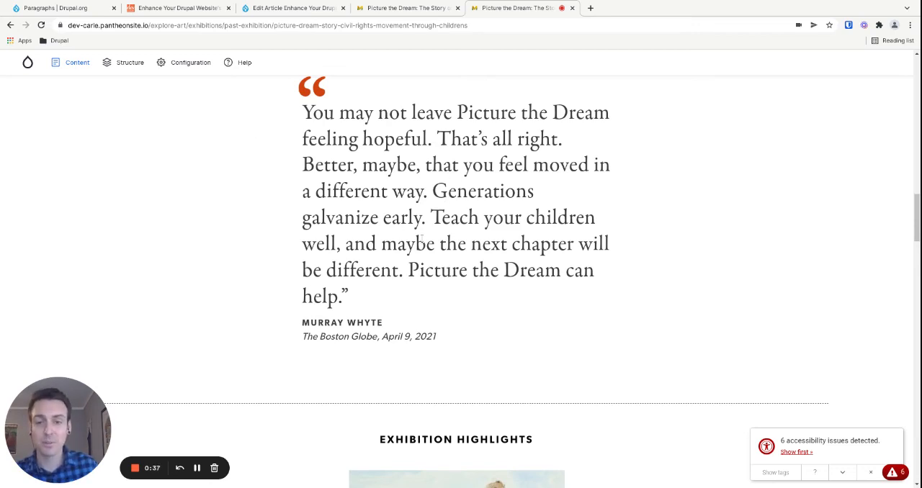
{"action": "scroll", "scroll_direction": "down", "scroll_amount": 3}
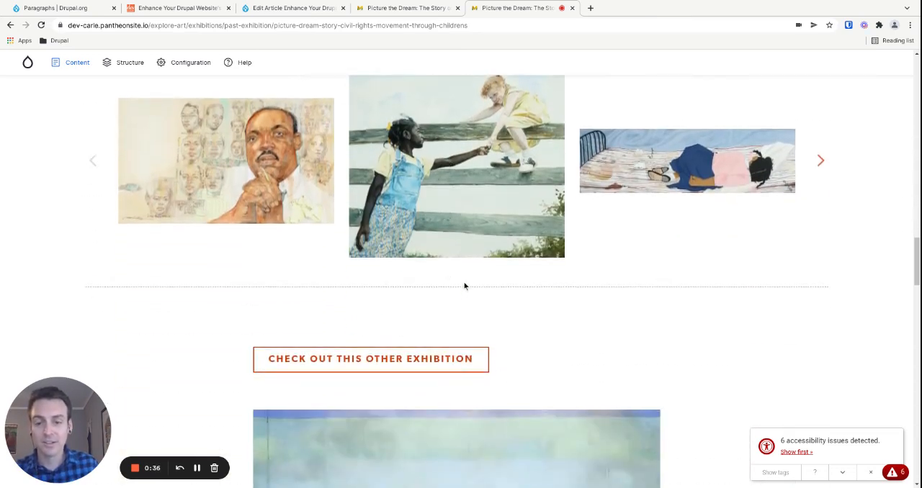